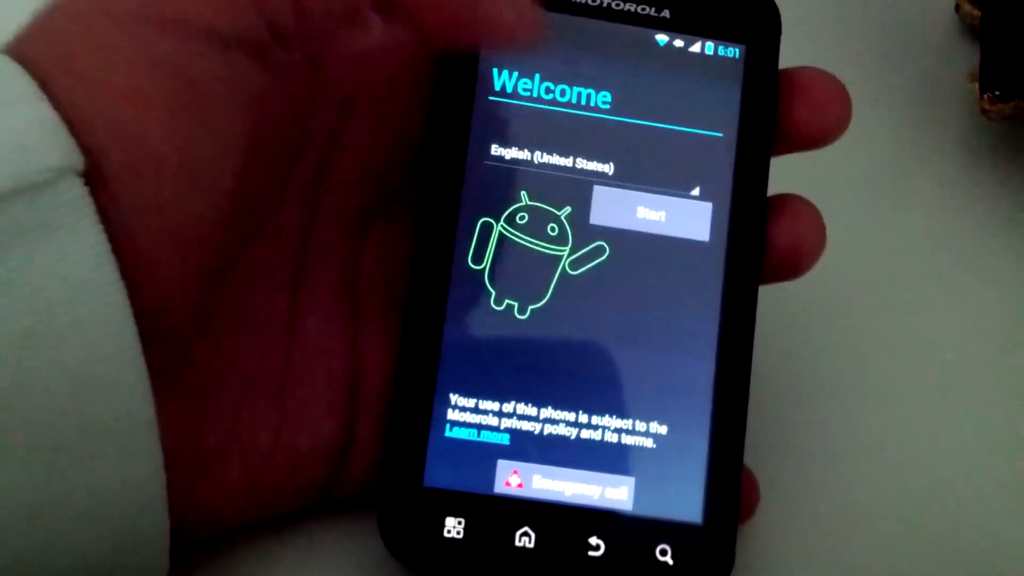
Start the first-time setup from the Welcome screen
click(655, 216)
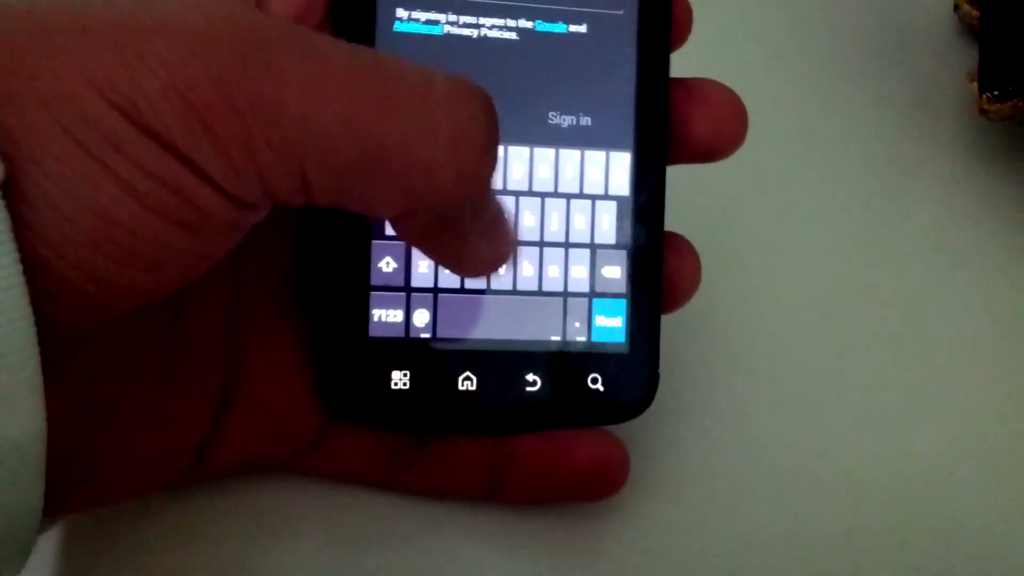
Attempt Google account sign-in, which ends in a connection failure
click(608, 315)
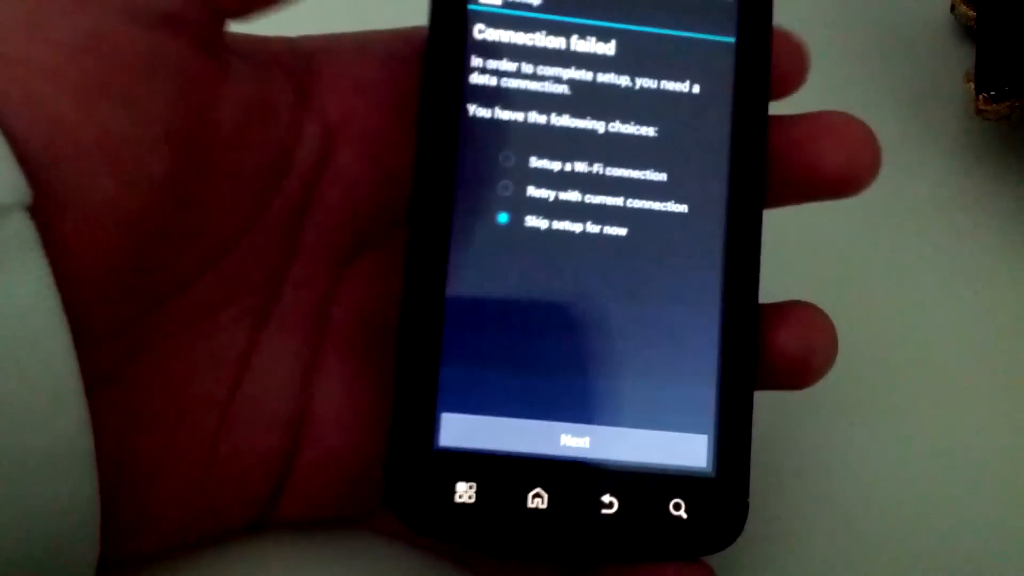
Confirm skipping setup for now to reach the home screen tips
click(573, 441)
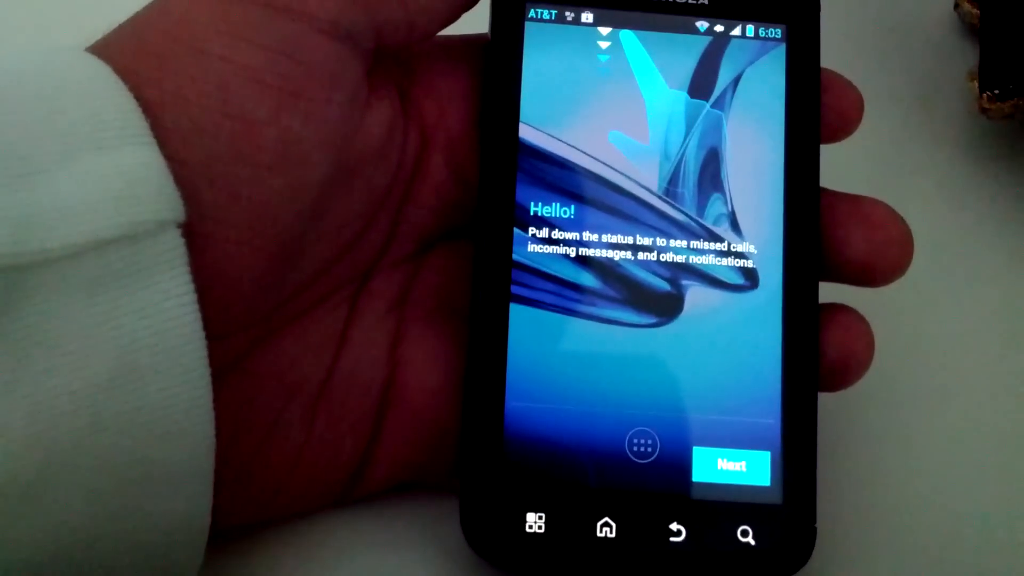
Dismiss the Hello! notifications tip and the 'Make yourself at home' tip
click(732, 465)
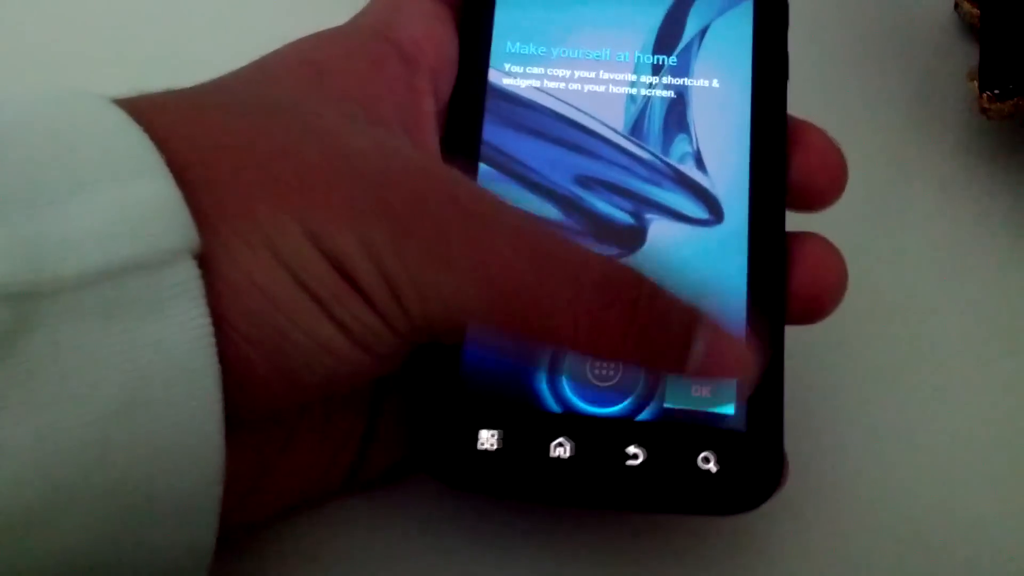
click(699, 392)
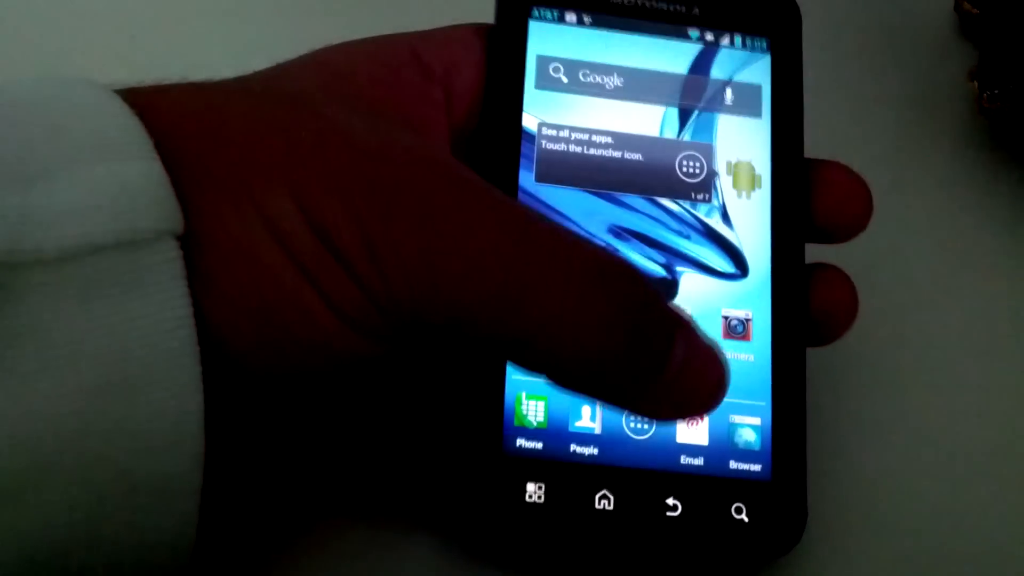
Browse the All Apps grid to its end and launch Settings
click(638, 421)
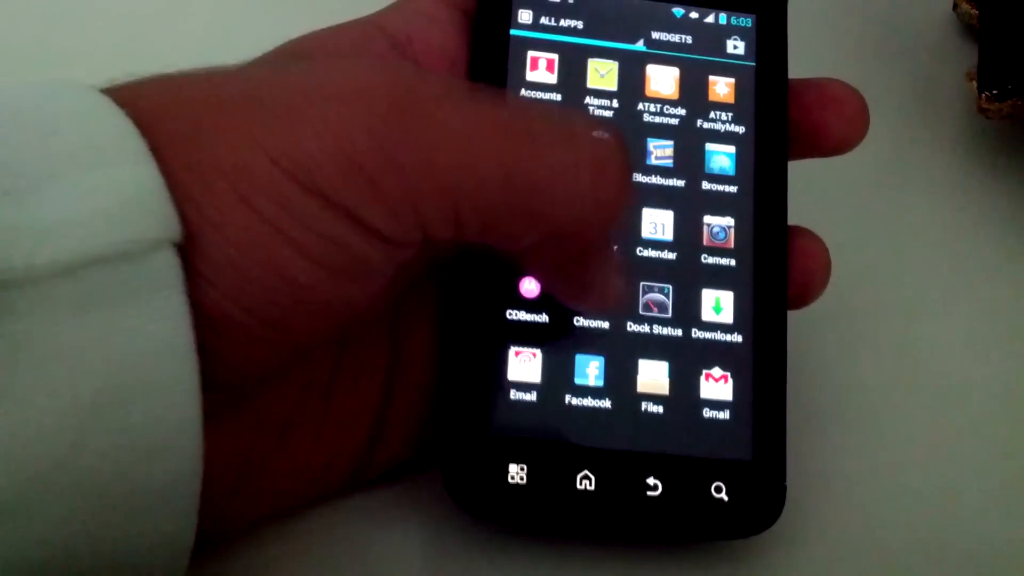
scroll(down, 3)
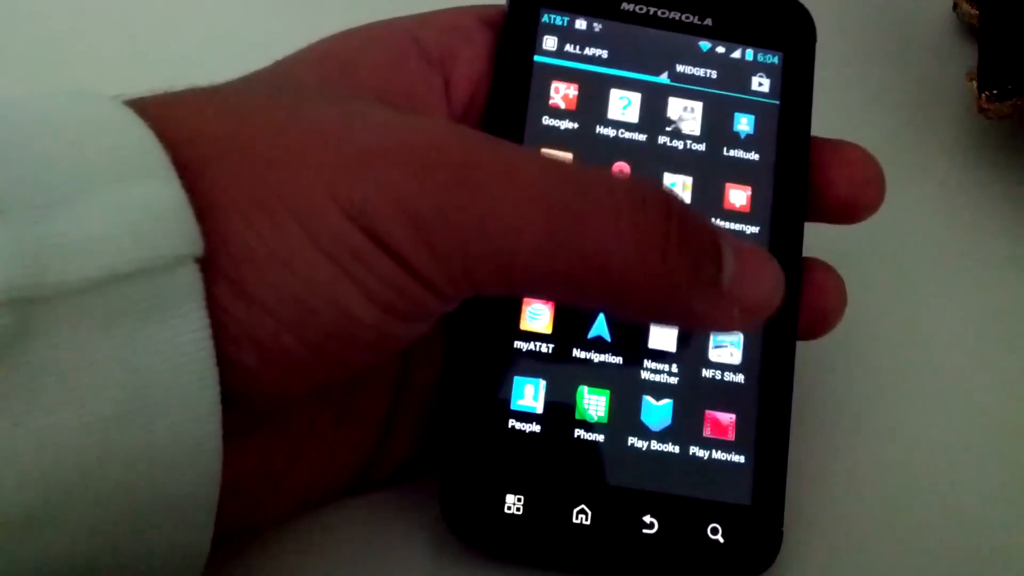
scroll(left, 3)
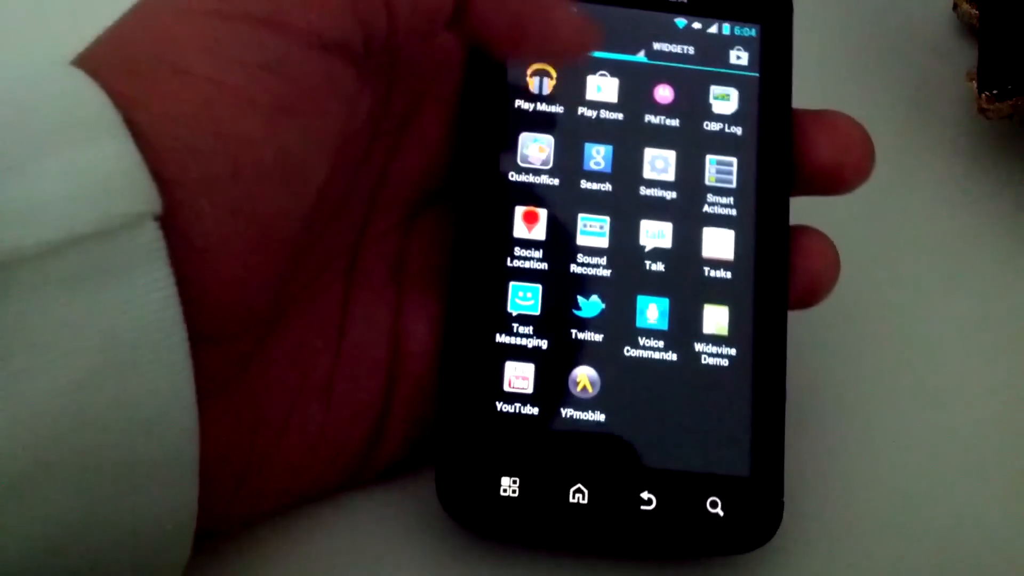
click(657, 164)
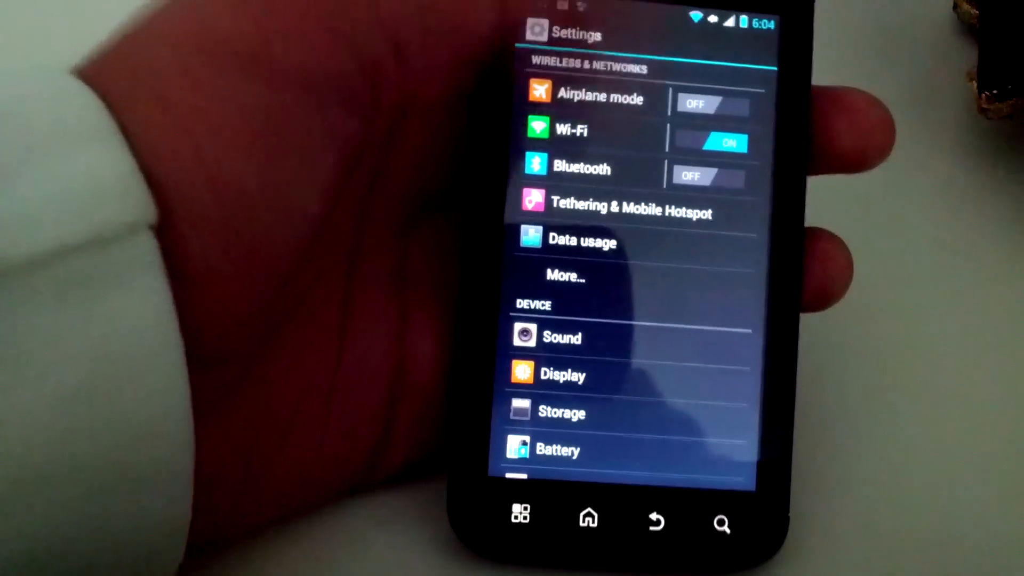
Scroll Settings to Security and choose Fingerprint as the screen lock
scroll(down, 3)
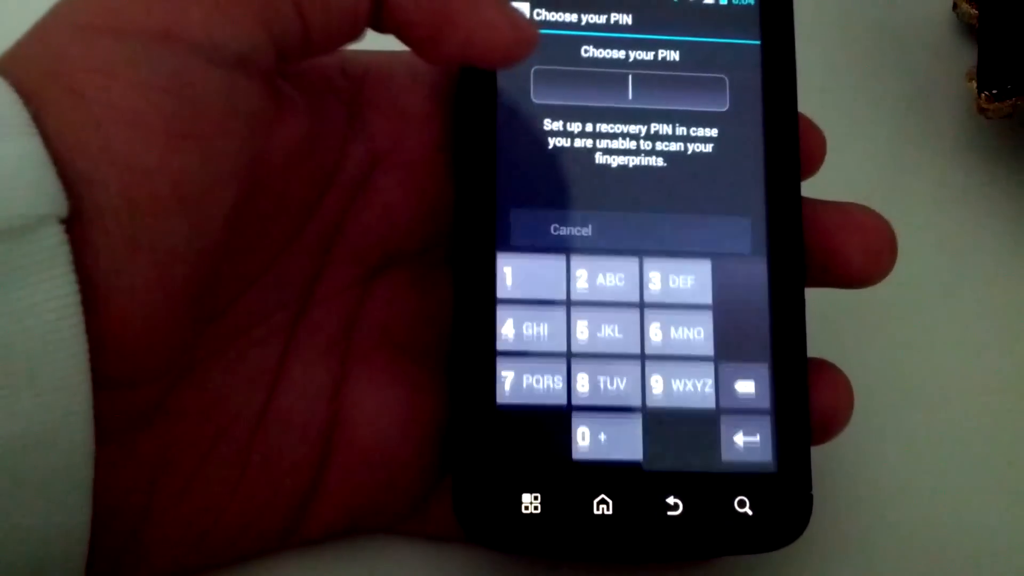
Enter and confirm the recovery PIN to reach Fingerprint Reader Setup
click(679, 332)
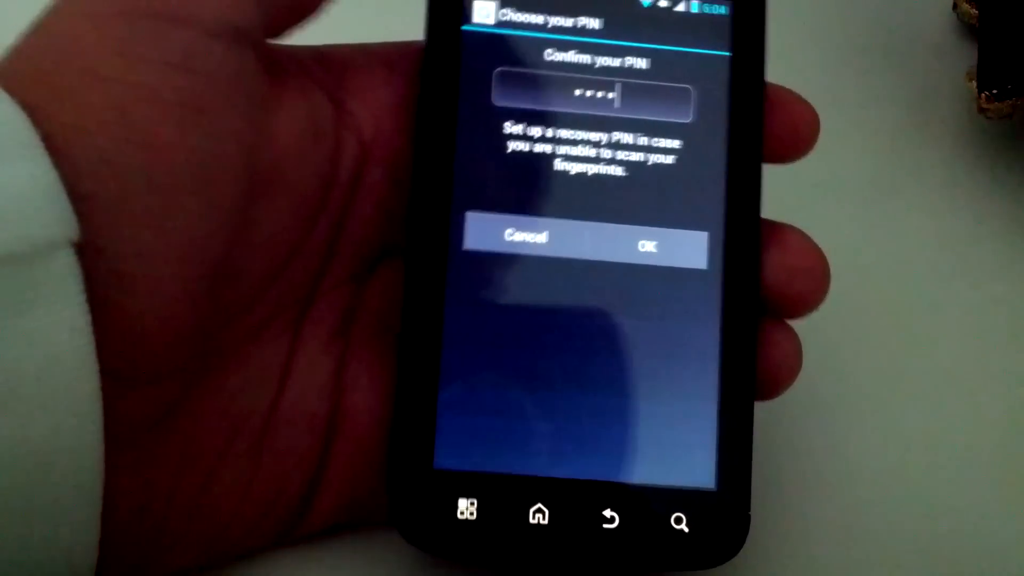
click(647, 245)
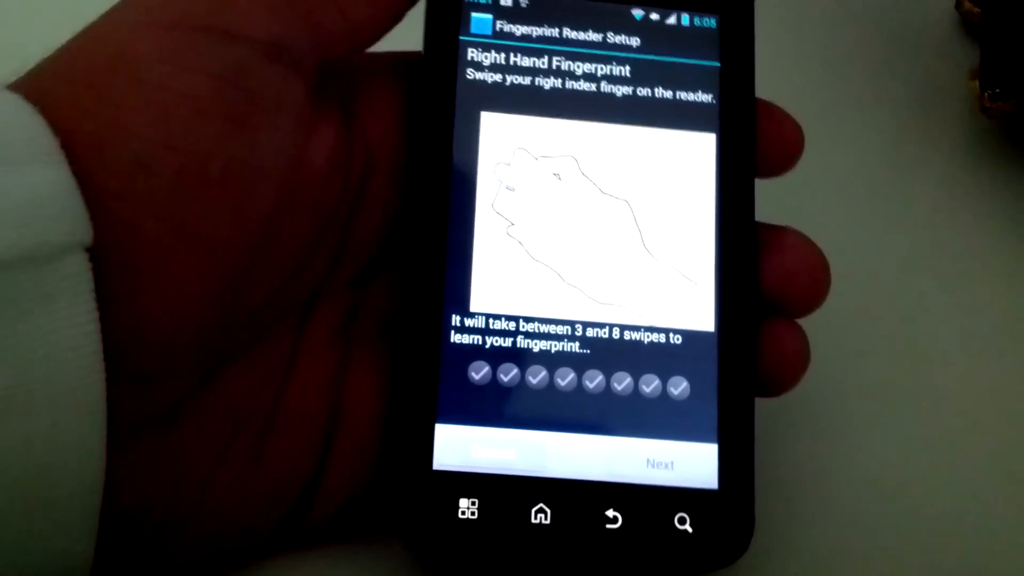
Complete the right index finger swipes and finish fingerprint enrollment
click(660, 464)
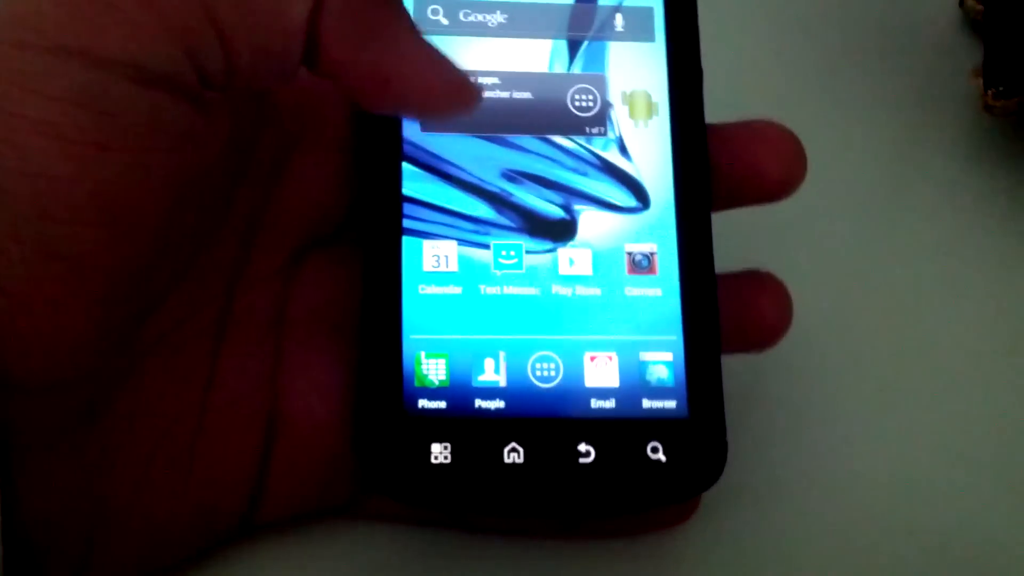
Open Play Store, accept the terms, and scroll featured content like Fall Reading
click(576, 265)
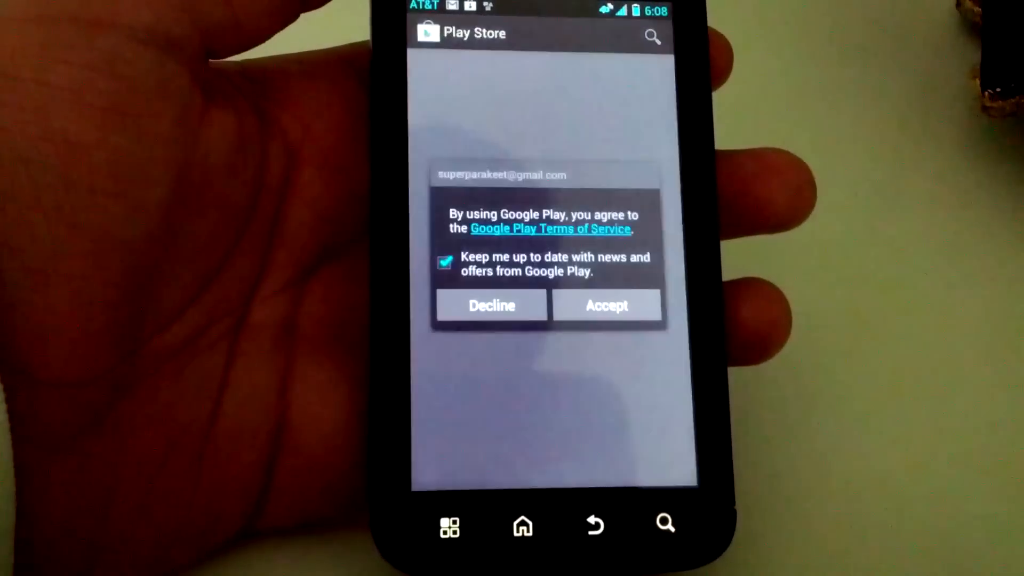
click(605, 306)
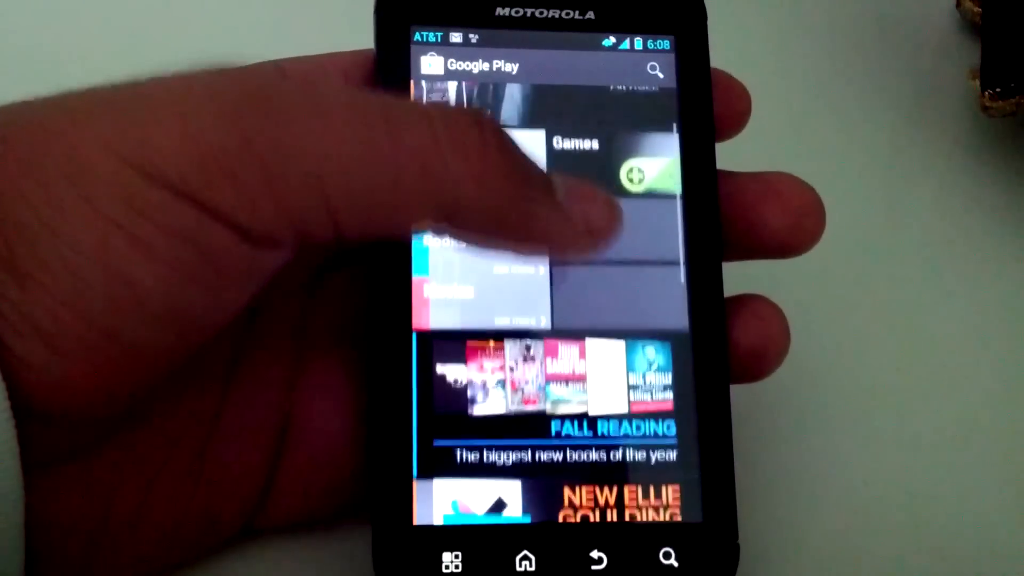
scroll(down, 3)
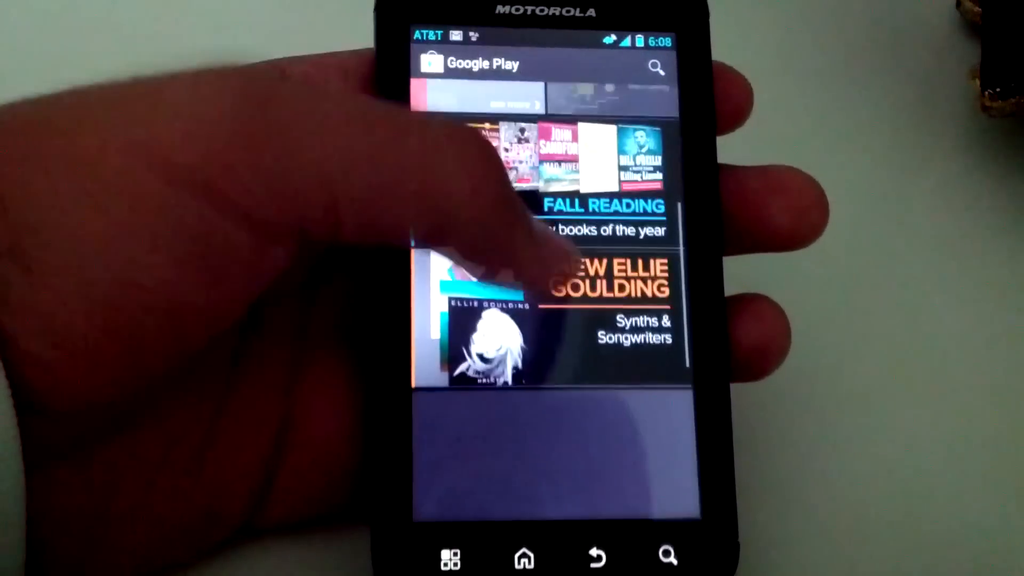